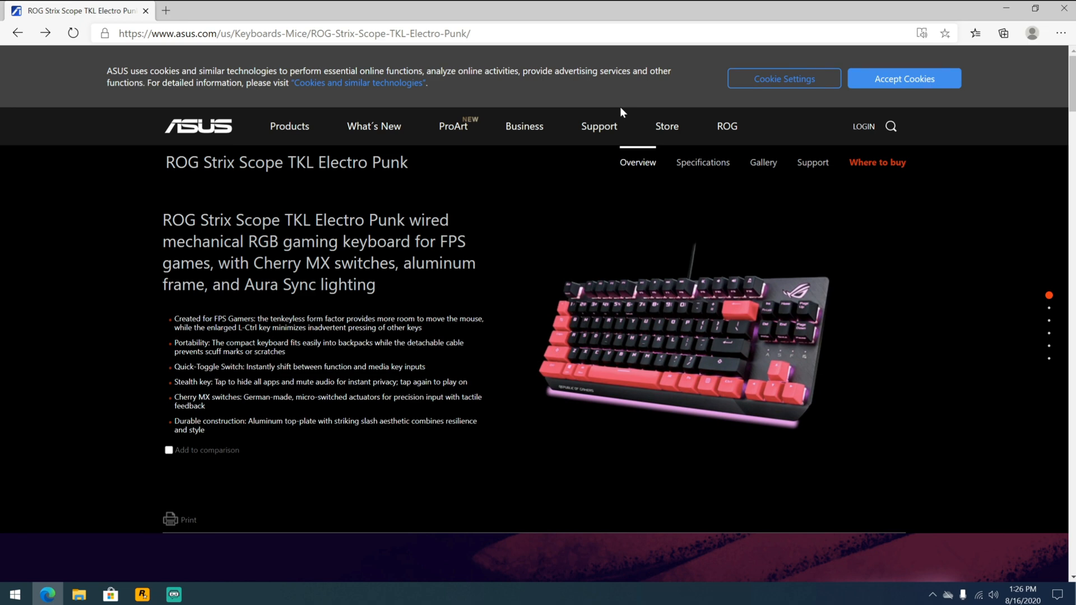
pyautogui.moveTo(813, 162)
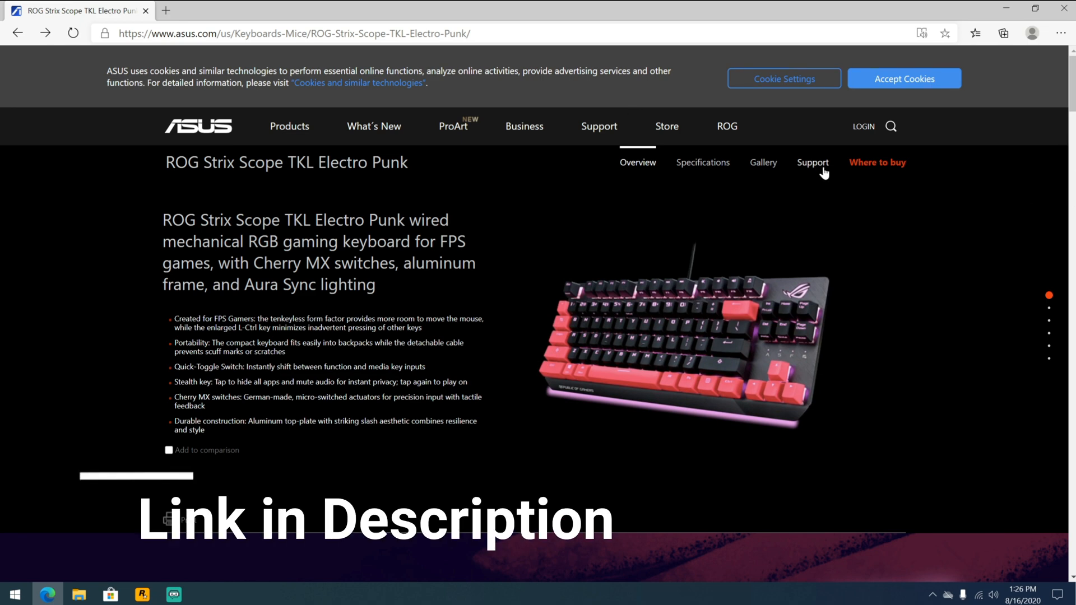
# - Go to the keyboard's Support page and show its Driver & Tools downloads
pyautogui.click(813, 163)
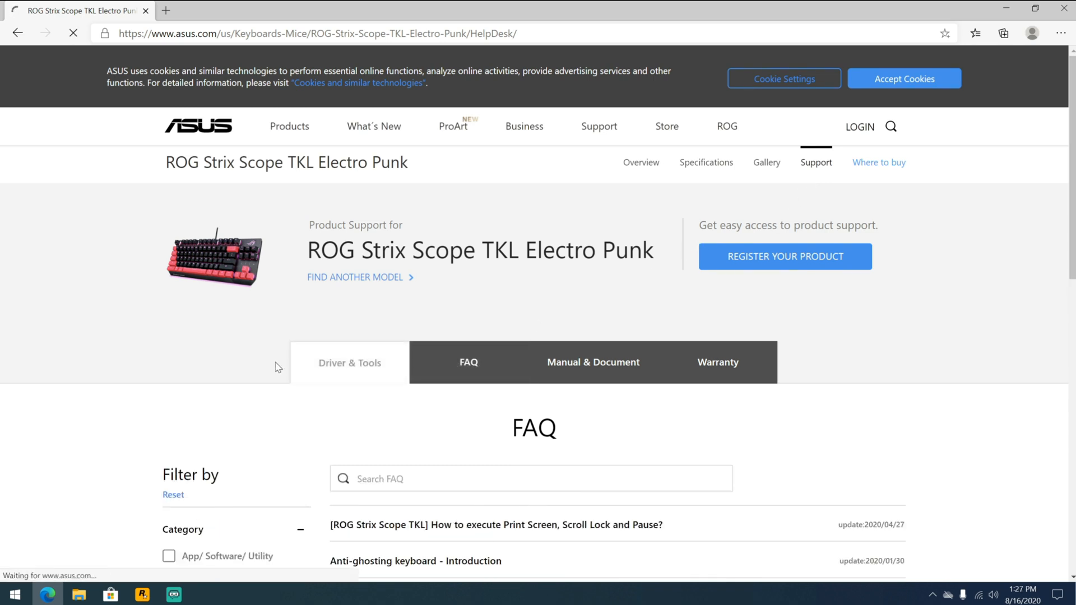
pyautogui.click(350, 362)
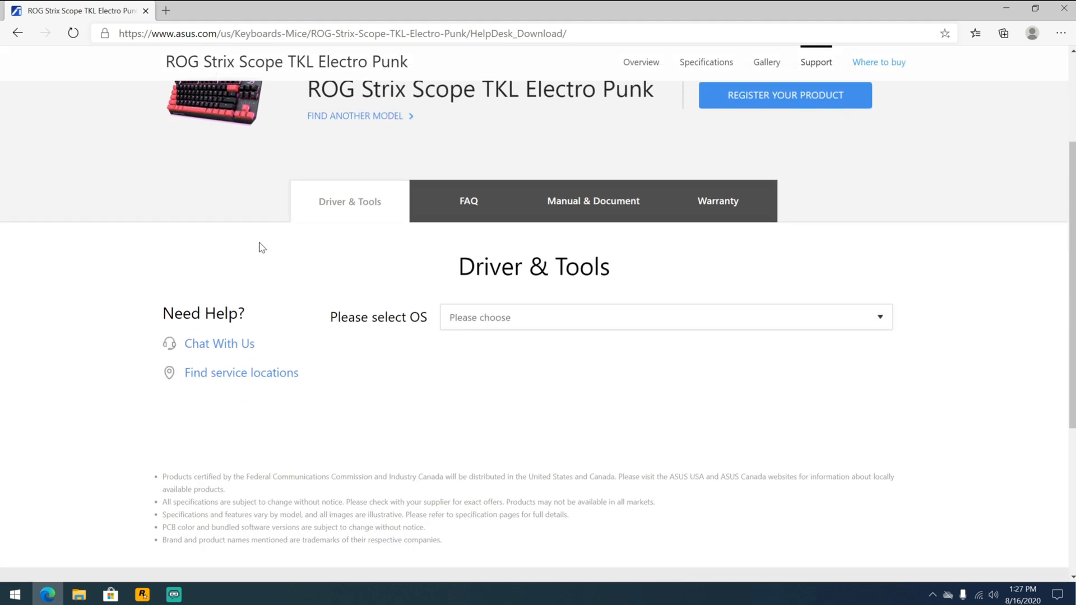
# - Choose Windows 10 64-bit as the OS to list its utilities
pyautogui.click(665, 317)
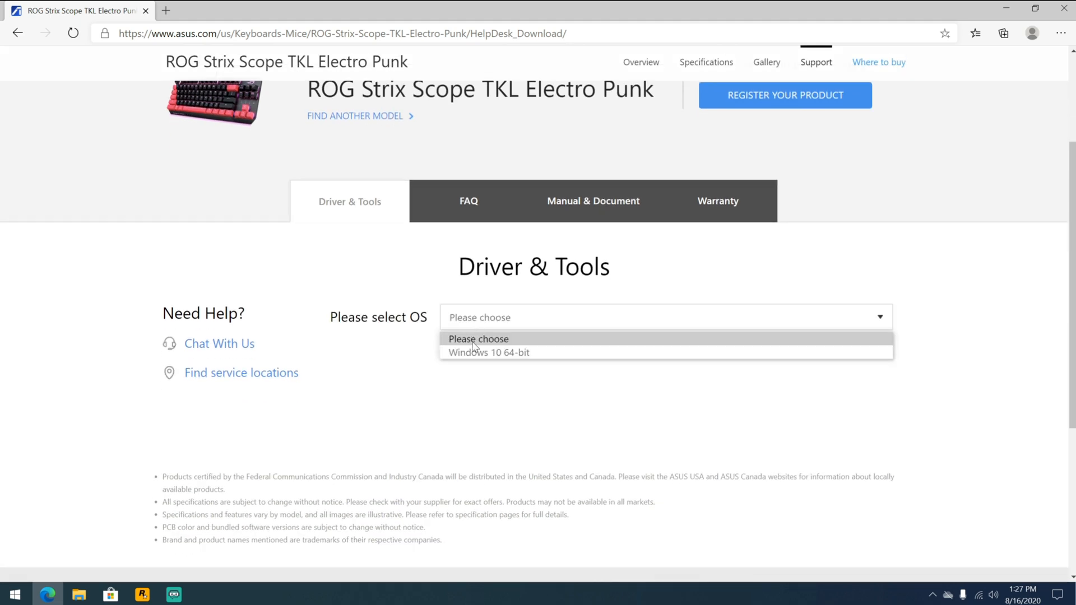
pyautogui.click(489, 352)
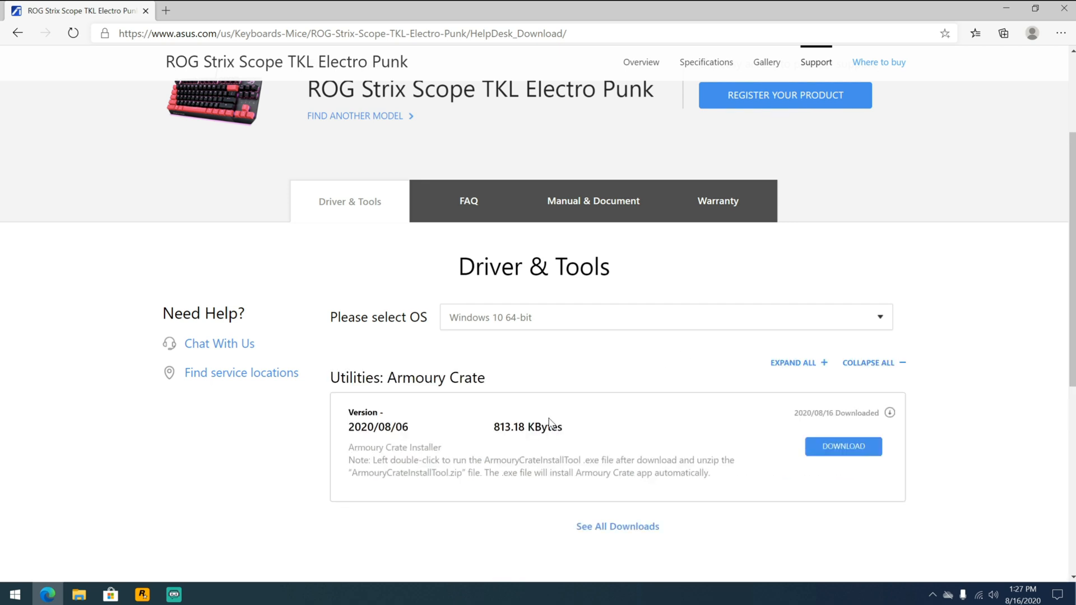
pyautogui.moveTo(618, 527)
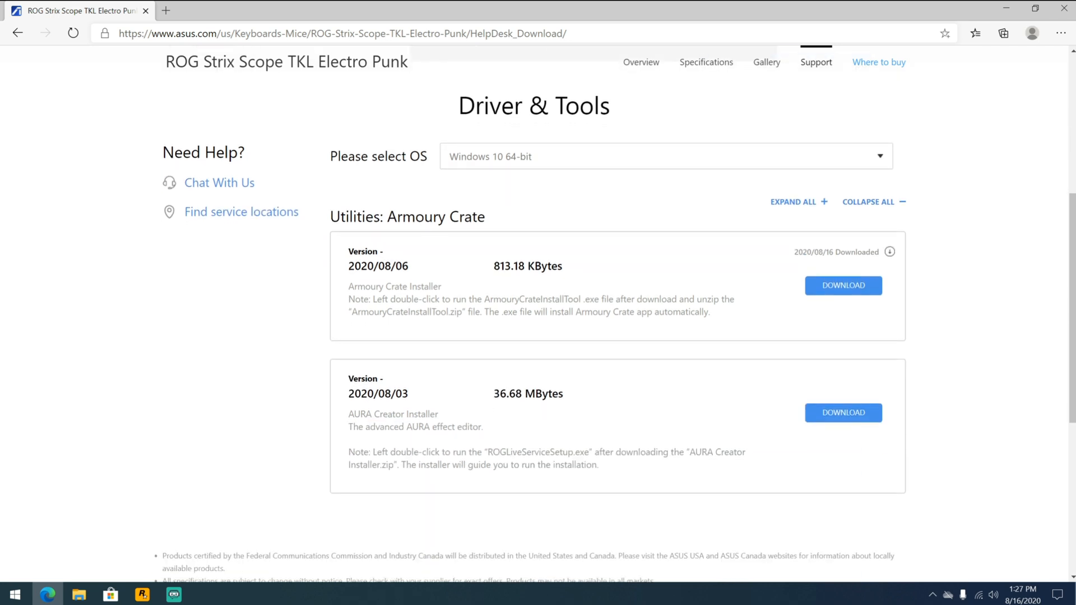
pyautogui.moveTo(448, 441)
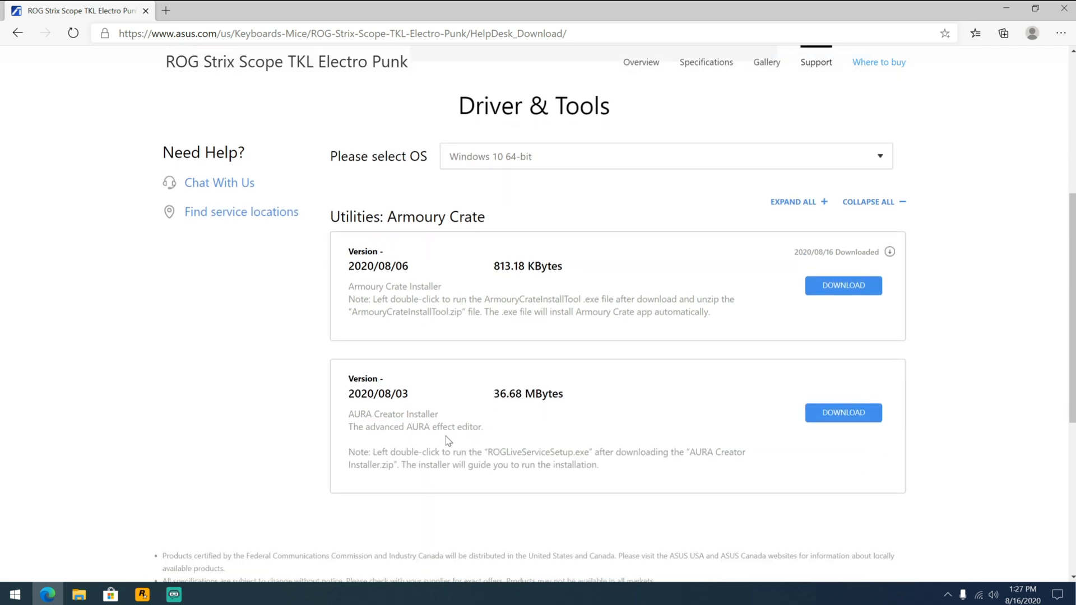
pyautogui.moveTo(540, 429)
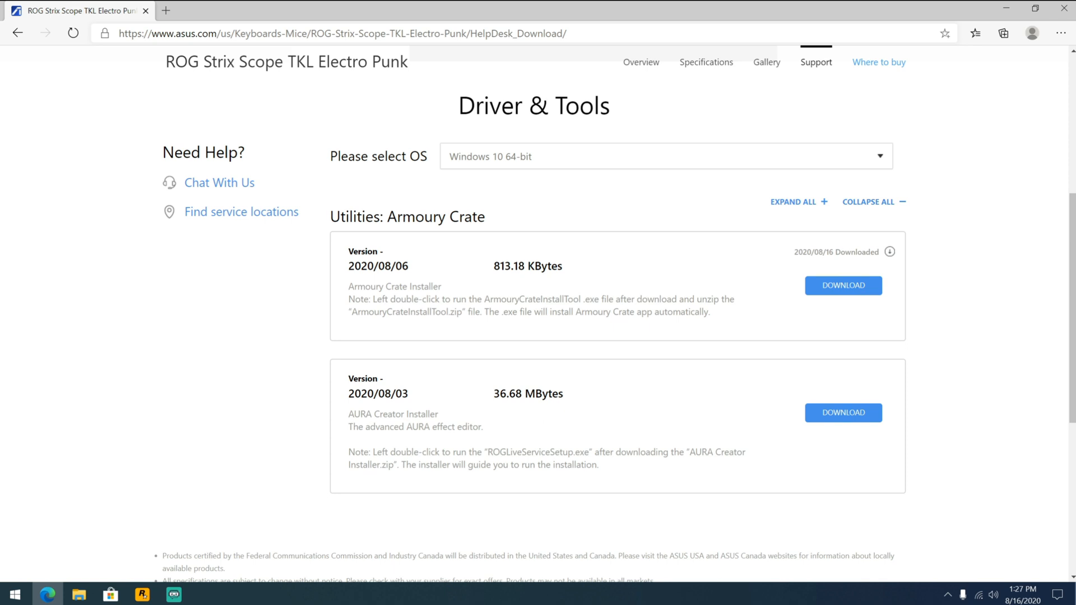
# - Download the Armoury Crate and AURA Creator installer zips and show them in Downloads
pyautogui.click(843, 286)
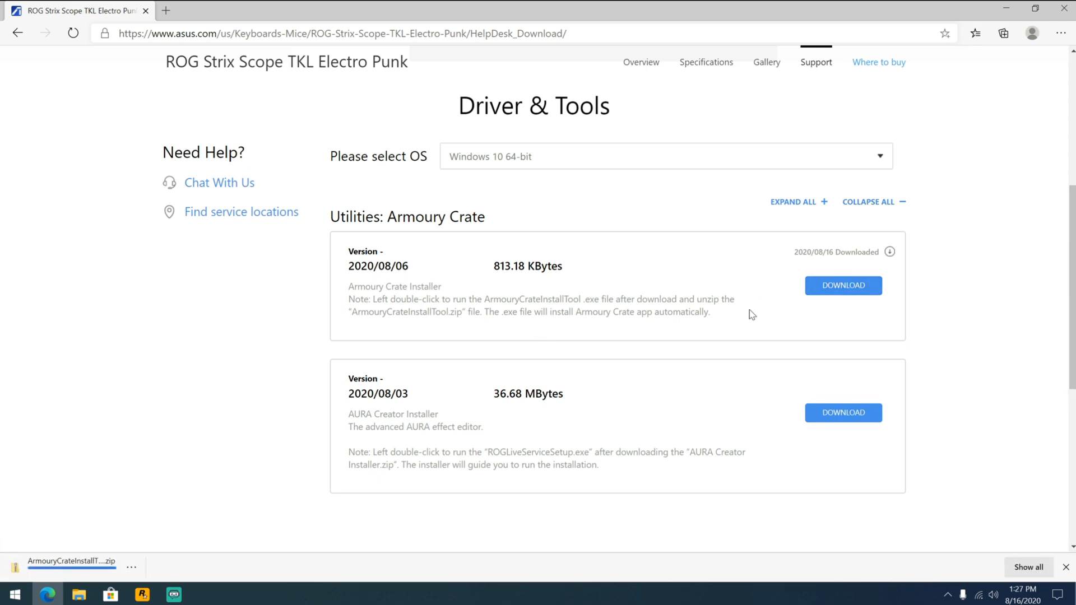
pyautogui.click(843, 412)
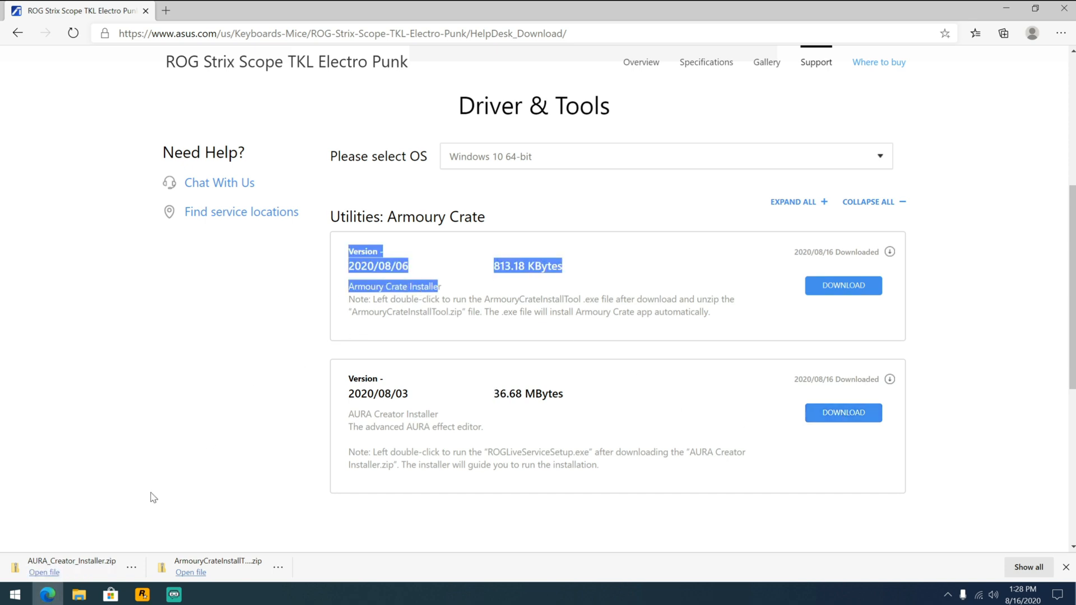
pyautogui.click(191, 573)
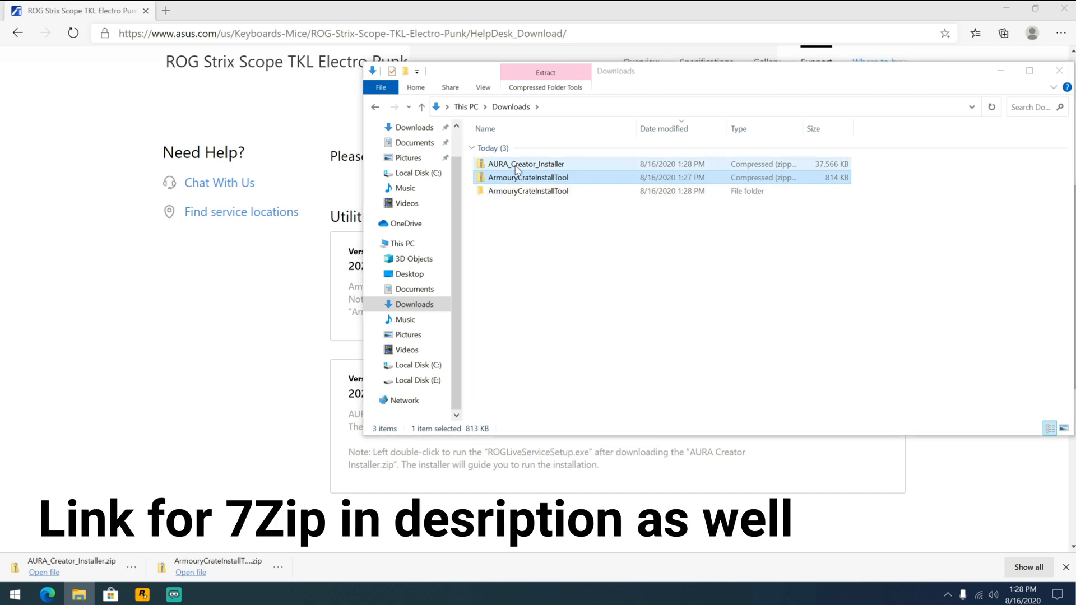
# - Extract AURA_Creator_Installer.zip with 7-Zip and select ArmouryCrateInstallTool in its folder
pyautogui.rightClick(525, 164)
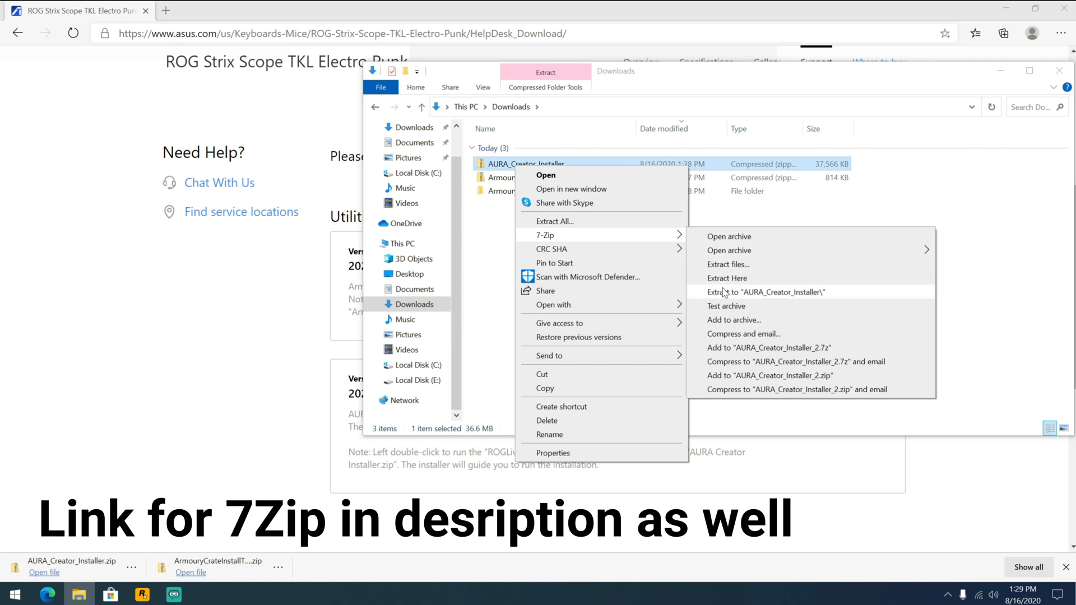
pyautogui.click(766, 292)
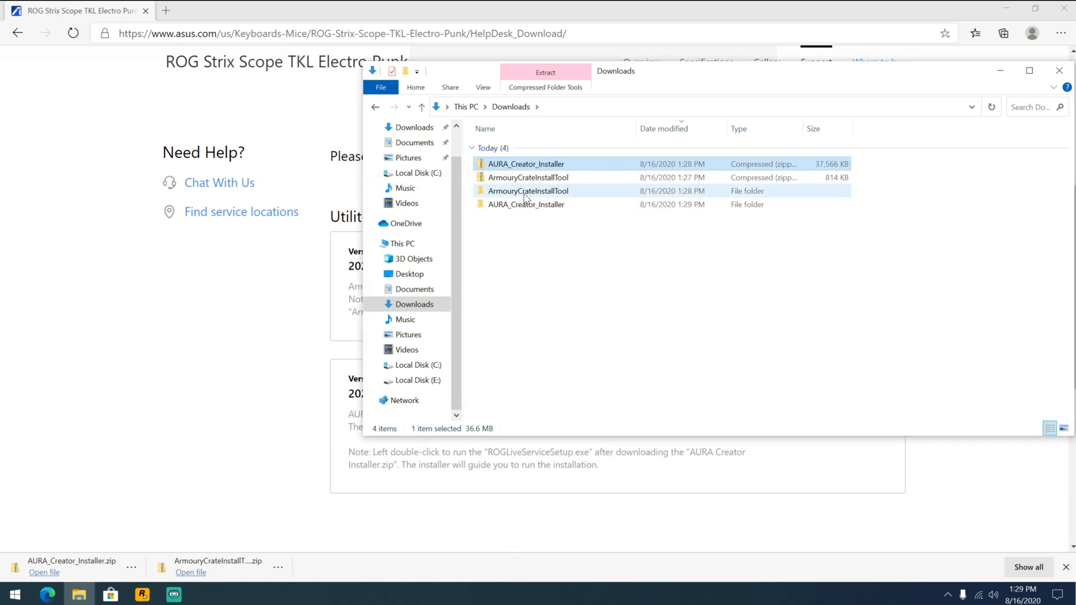
pyautogui.doubleClick(527, 190)
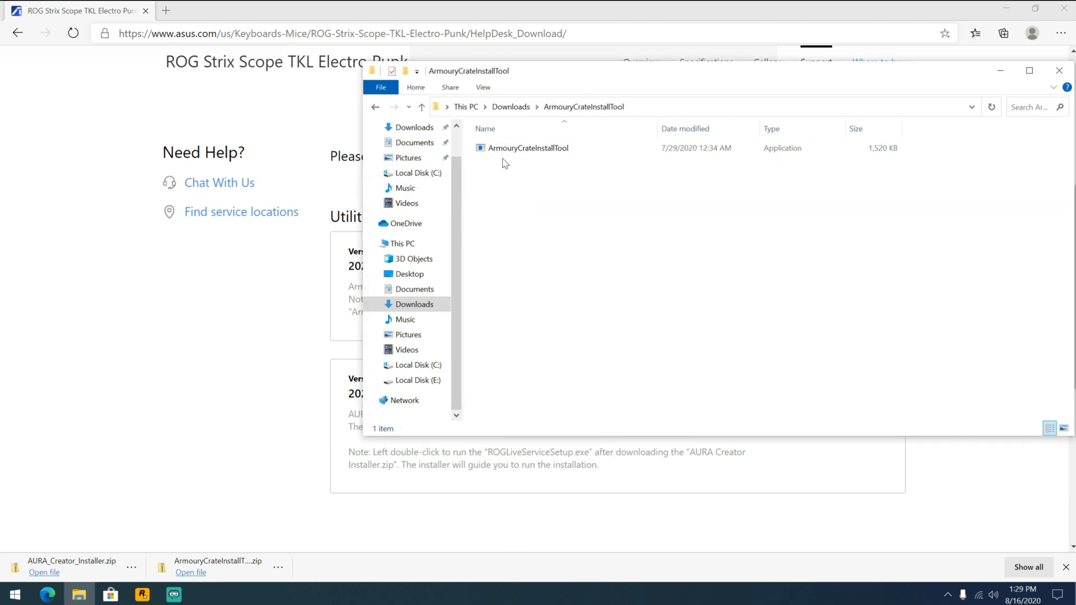
pyautogui.click(528, 148)
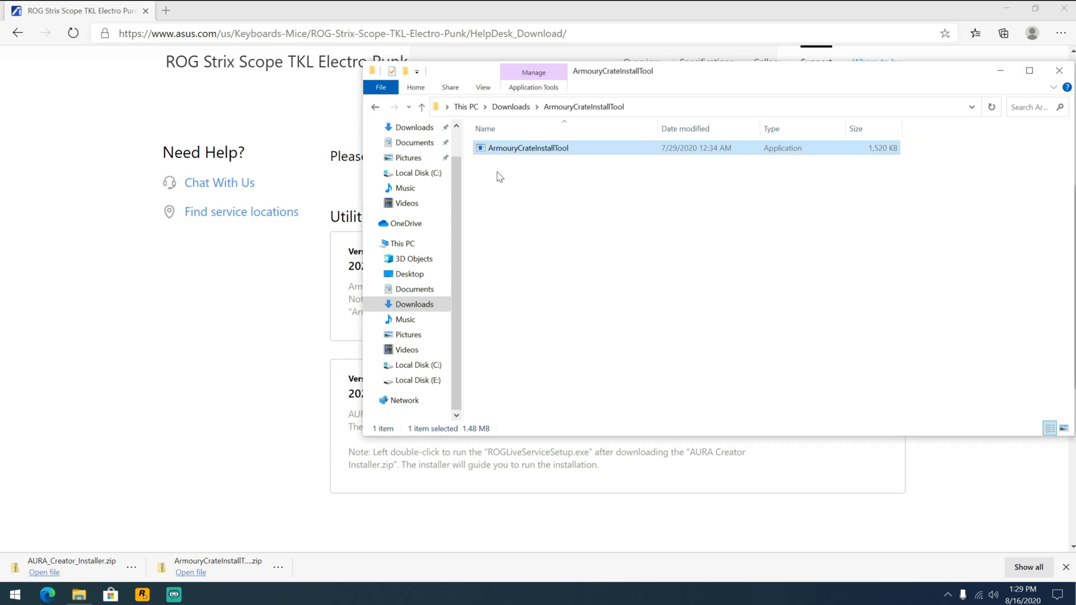
# - Launch ArmouryCrateInstallTool.exe to download and install Armoury Crate
pyautogui.doubleClick(526, 148)
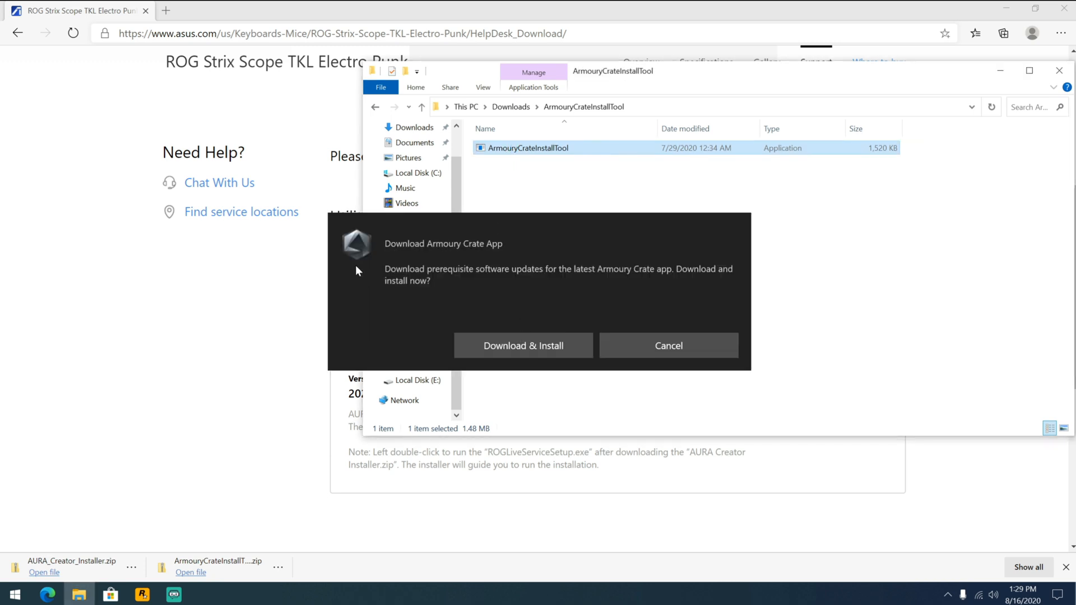
pyautogui.moveTo(524, 345)
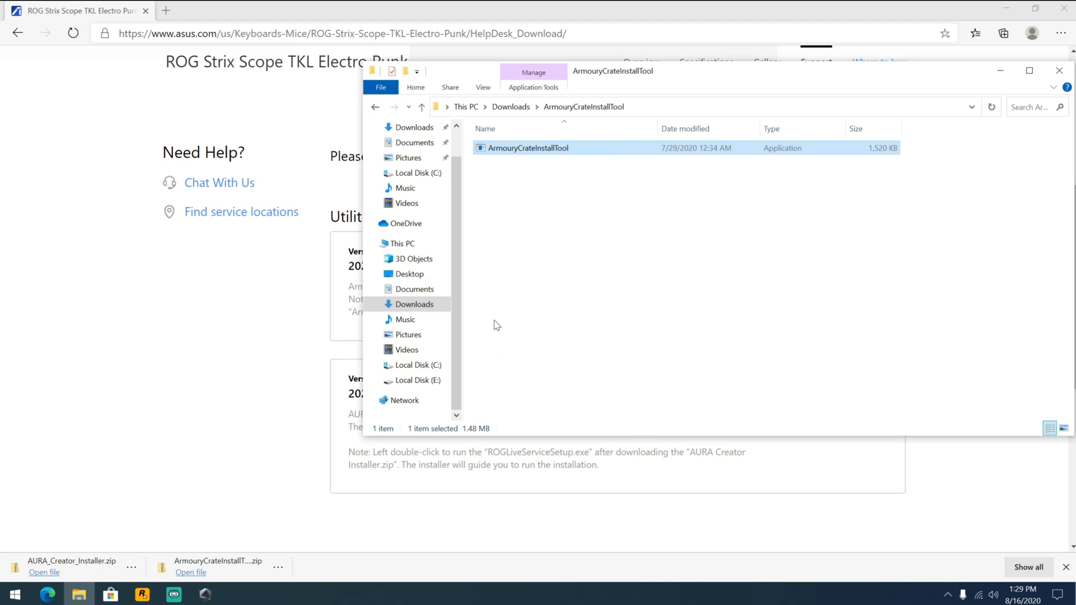
pyautogui.doubleClick(527, 148)
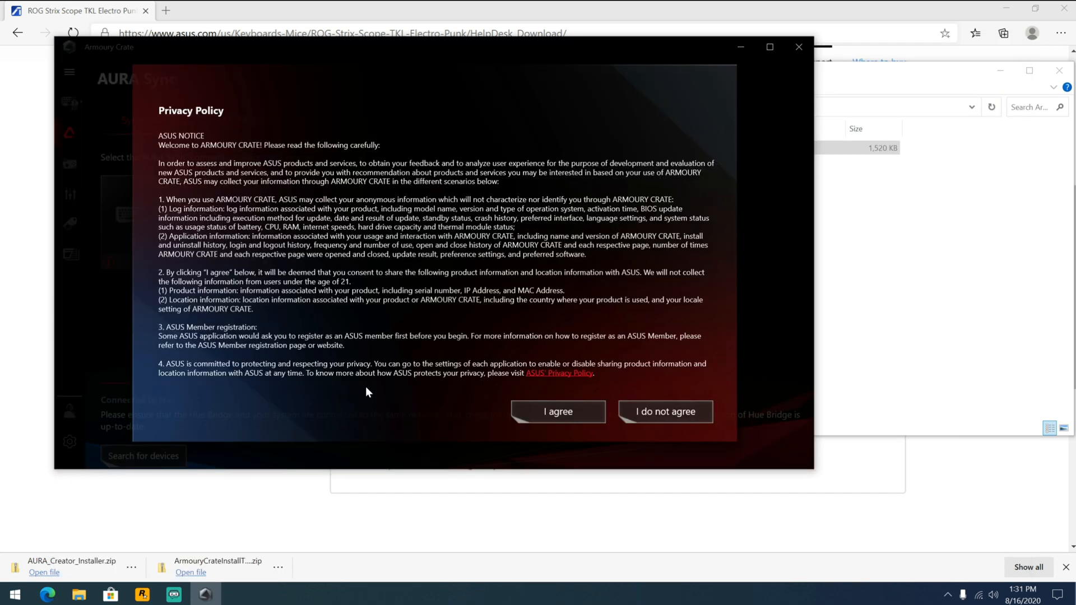
pyautogui.moveTo(528, 427)
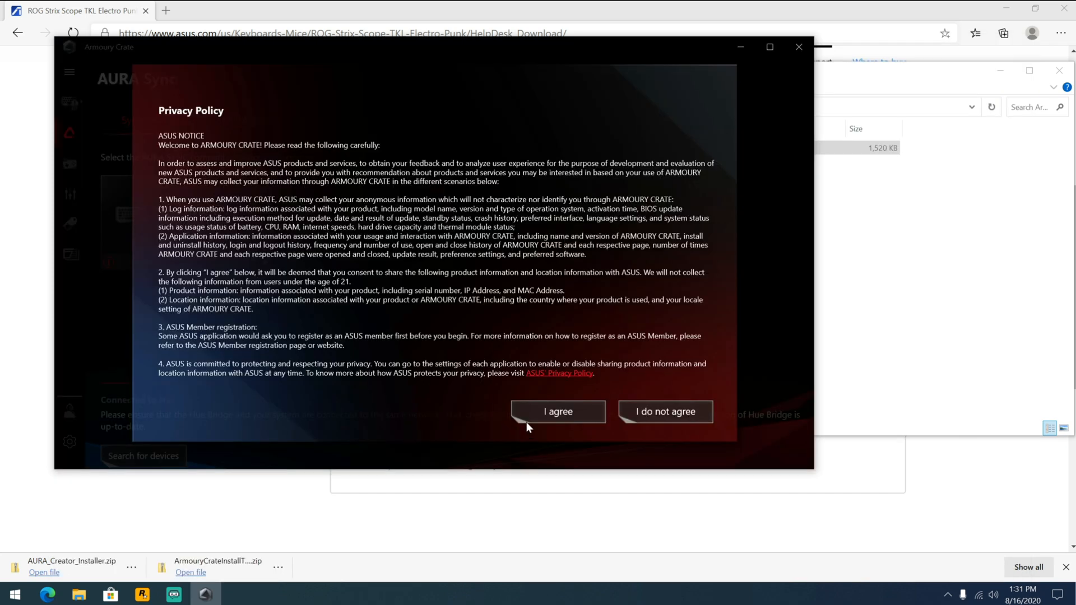
# - Agree to Armoury Crate's privacy policy and accept the end-user license agreement
pyautogui.click(558, 412)
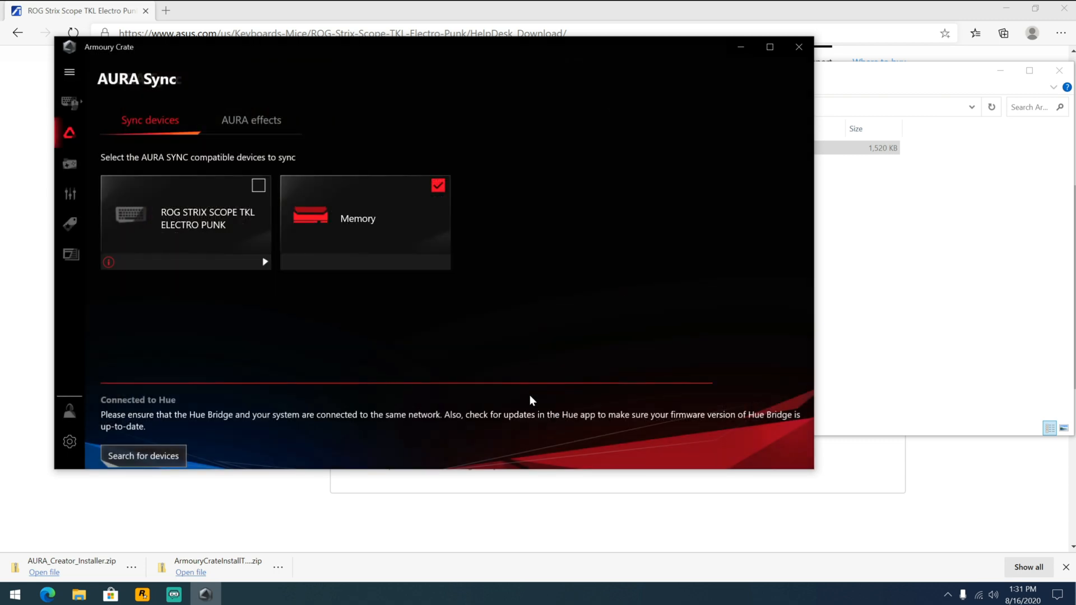
pyautogui.click(142, 457)
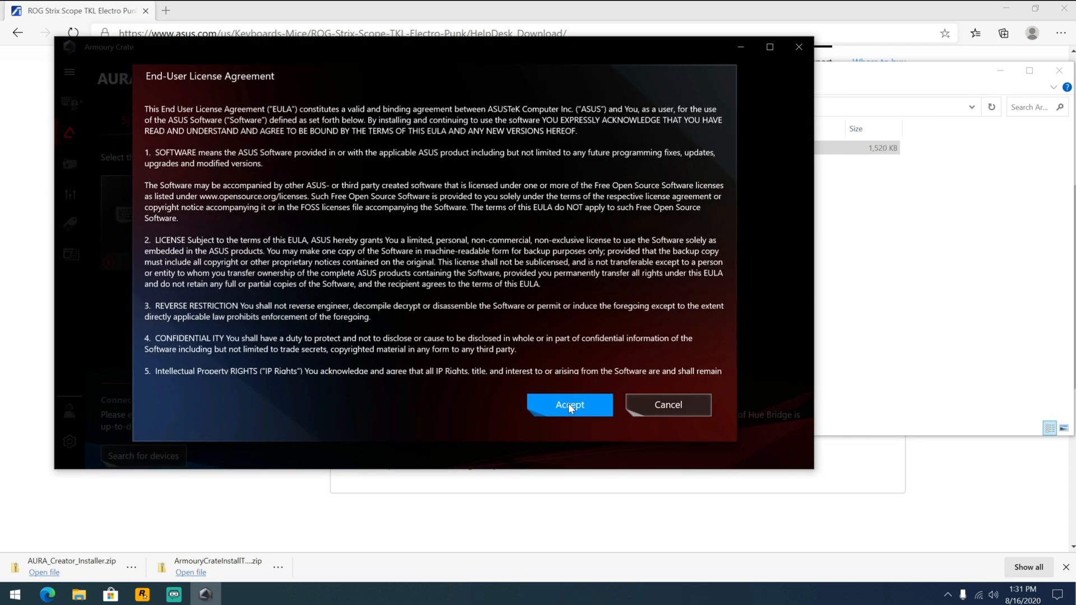